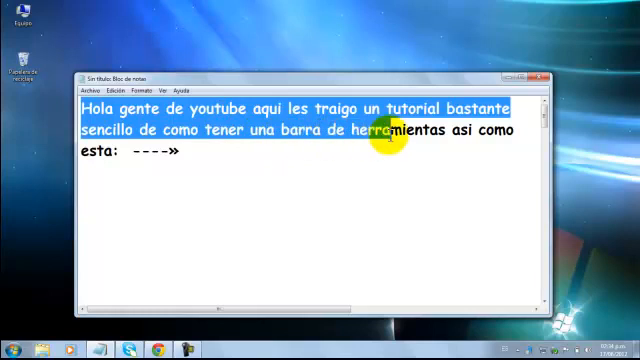
mouse_move(530, 143)
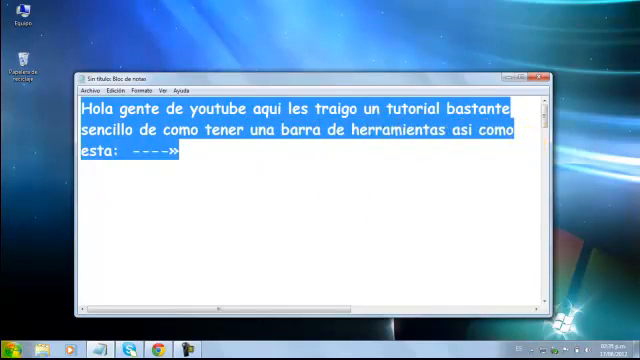
Click into the Notepad text to place the cursor before the greeting.
left_click(12, 345)
type("Bueno lo primero que tienen que hacer es descargar el programa llamado \"(RocketDock)\" hay les dejo el link de descarga, luego lo instalan.")
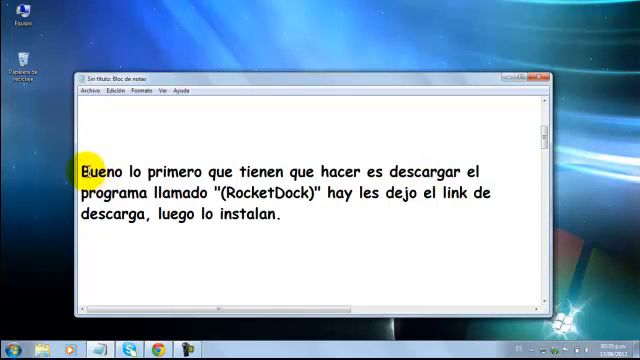
Replace the download paragraph with 'Bueno lo primero que tienen que hacer es descargar el programa llamado (RocketDock)'.
left_click_drag(78, 167, 248, 167)
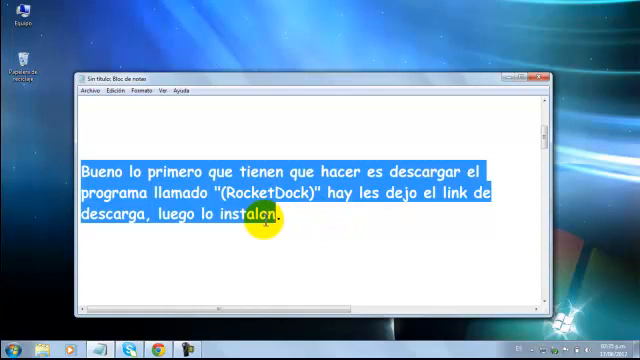
left_click(274, 238)
type("ahora abrimos el \"(RocketDock)\" y hay nos va a salir la")
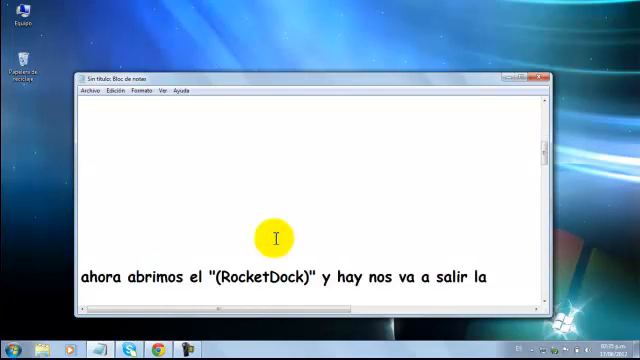
type("Bueno lo primero que tienen que hacer es descargar el programa llamado \"(RocketDock)\" hay les dejo el link de descarga, luego lo instalan.")
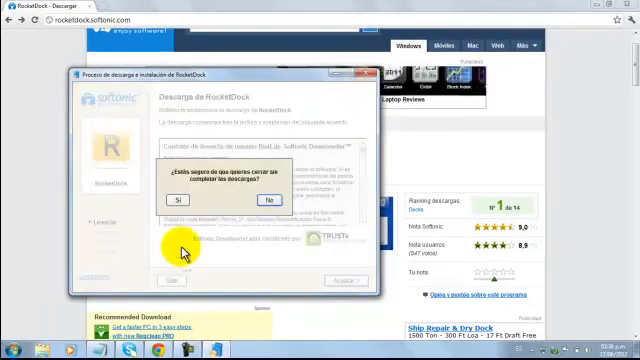
Answer the Softonic prompt about closing the installer.
left_click(166, 200)
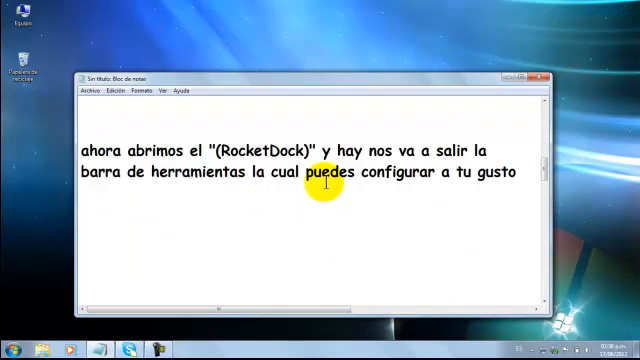
mouse_move(327, 206)
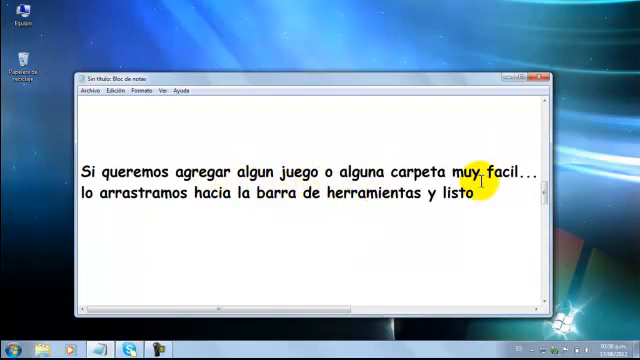
mouse_move(283, 198)
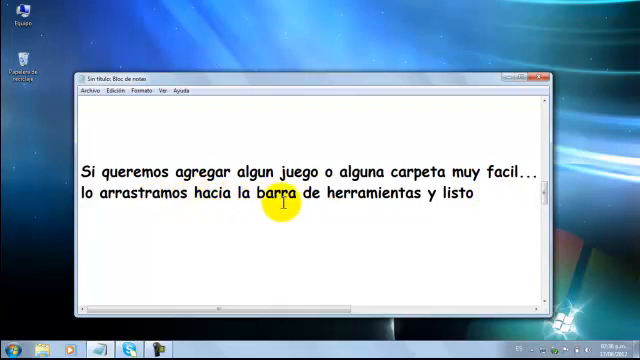
mouse_move(158, 115)
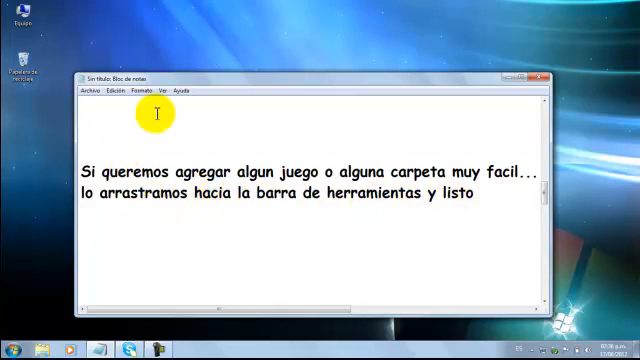
mouse_move(488, 188)
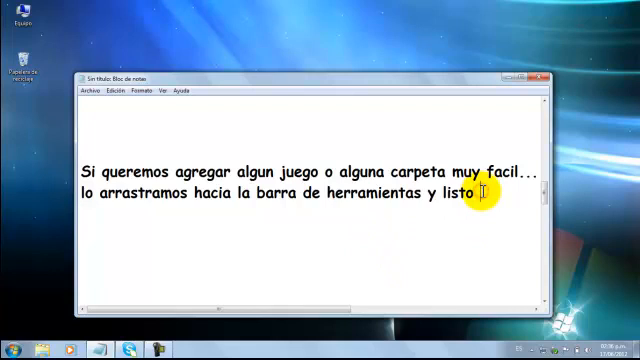
Type 'po ejem' to start an example in the note.
type("po ejemplo")
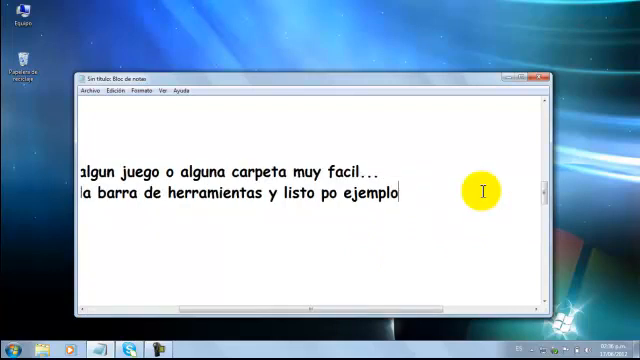
mouse_move(400, 315)
type("en la barra de herramientas \"(Dock Settings)\" y hay le")
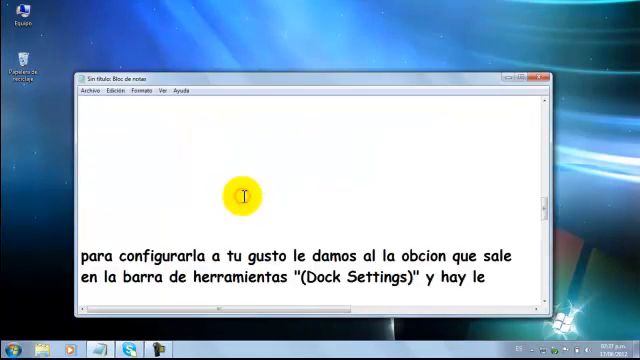
Type that the letter colour, icons and toolbar position can be configured.
type("configuran el color de las letras, los iconos, y la posicion de la barra de herramientas xD")
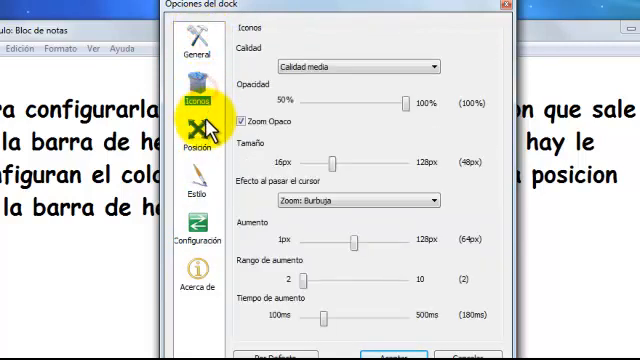
On the Posición page, set the dock offset slider to -6%.
left_click(202, 158)
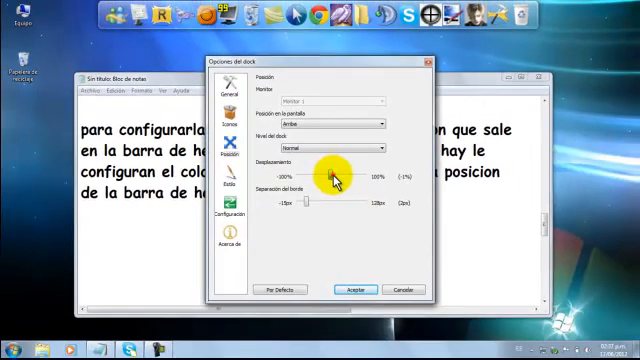
left_click_drag(340, 178, 330, 178)
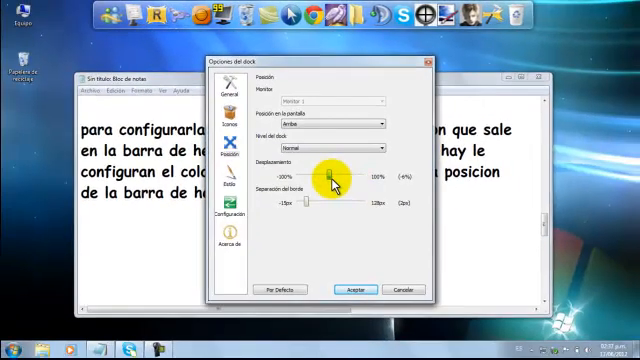